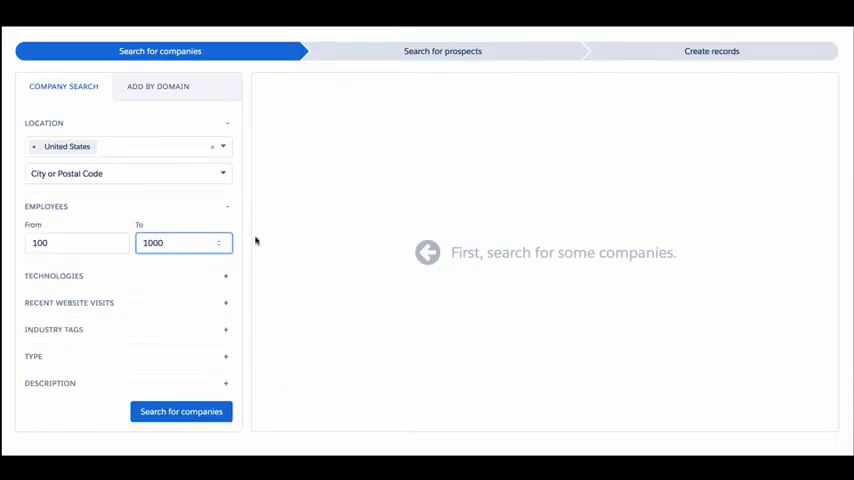
- Search US B2B companies with 100–1000 employees and list Slack's Sales Director prospects
{"action": "left_click", "coordinate": [180, 412]}
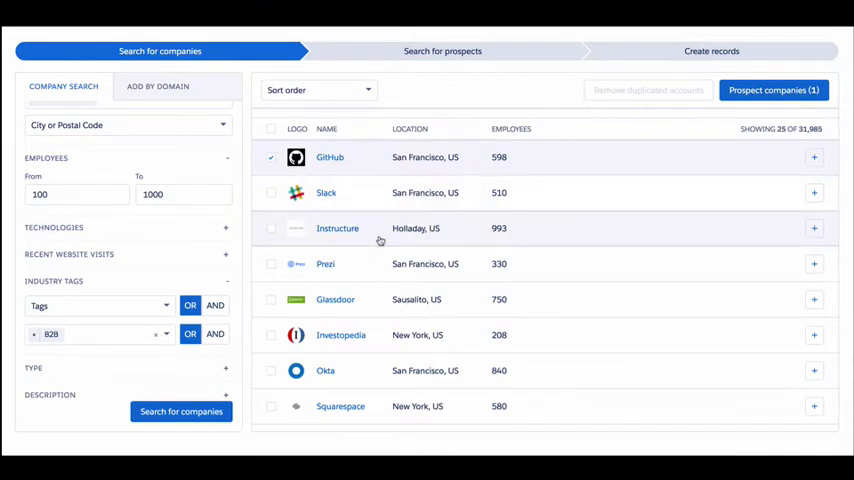
{"action": "left_click", "coordinate": [270, 228]}
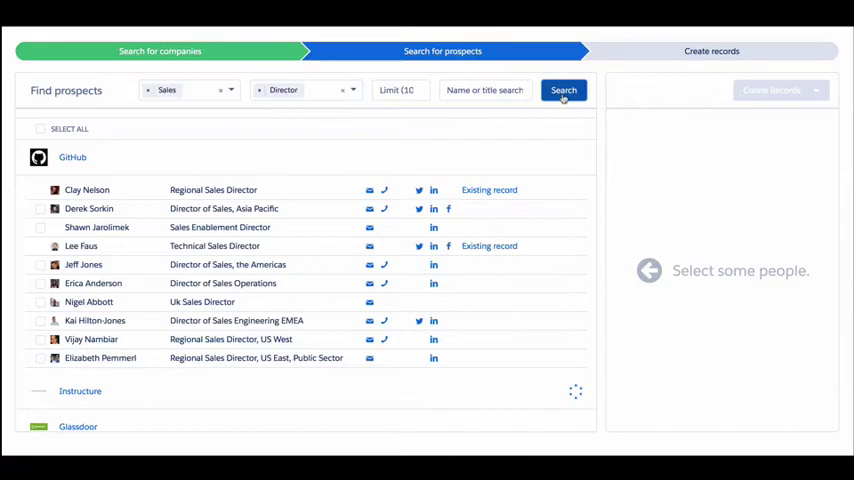
{"action": "left_click", "coordinate": [88, 208]}
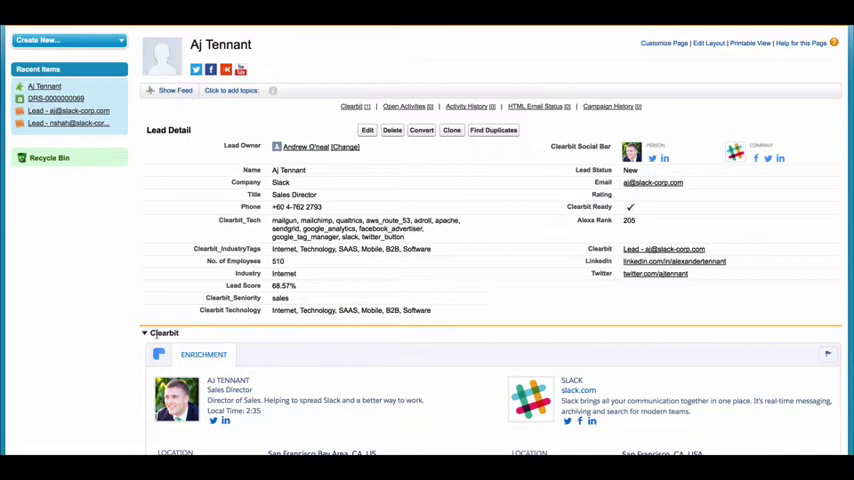
{"action": "scroll", "scroll_direction": "down", "scroll_amount": 3}
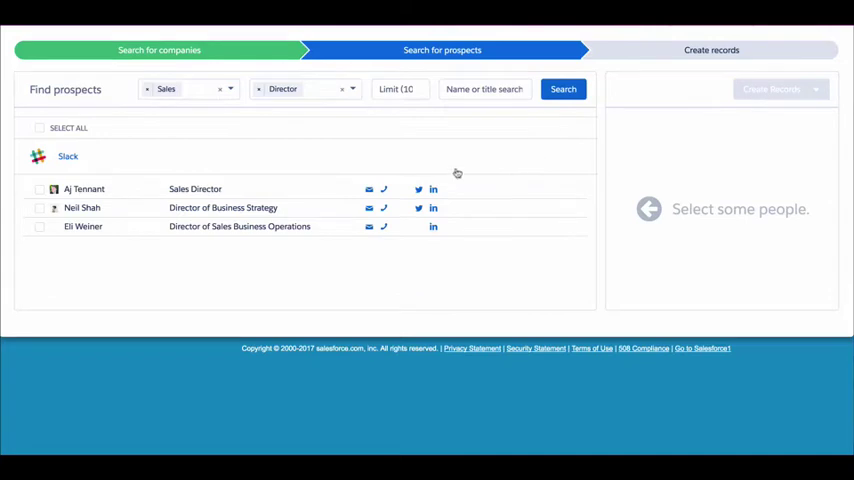
- Create a Salesforce lead from Slack's Sales Director with Lead Source Clearbit and view it
{"action": "left_click", "coordinate": [40, 188]}
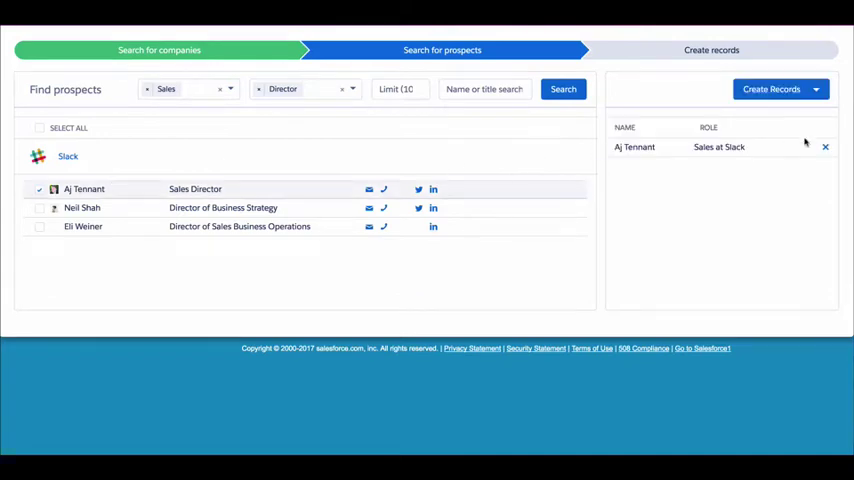
{"action": "left_click", "coordinate": [772, 88]}
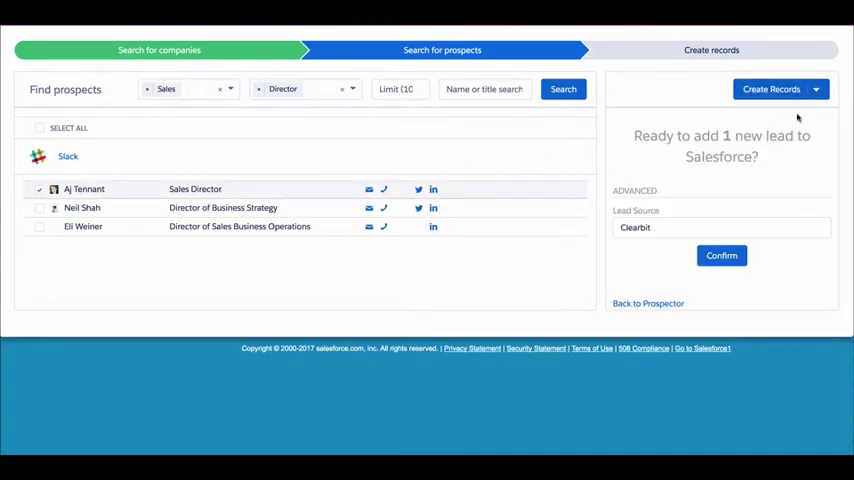
{"action": "left_click", "coordinate": [720, 256]}
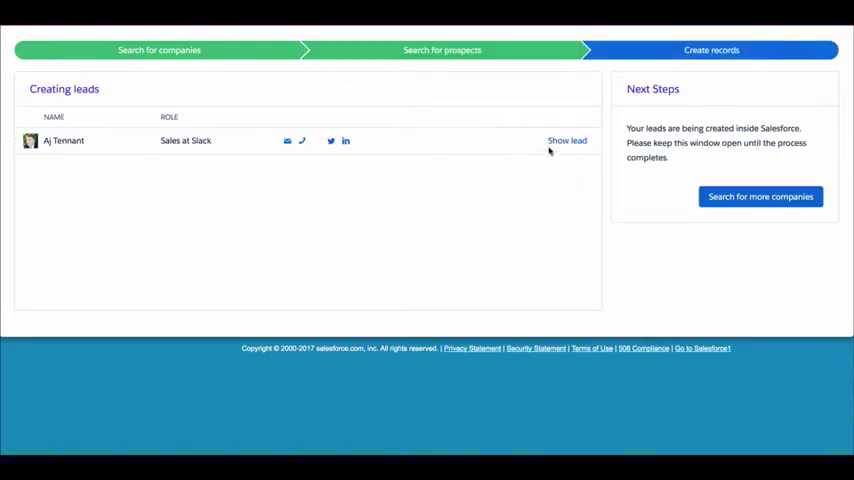
{"action": "left_click", "coordinate": [568, 140]}
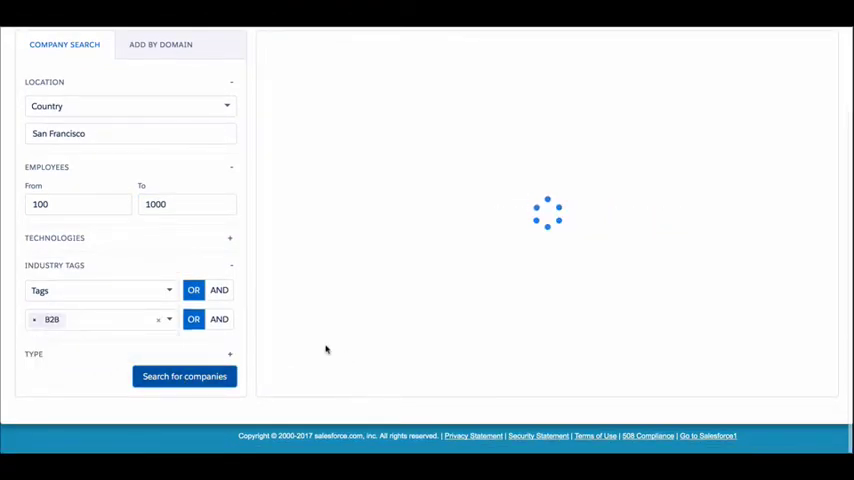
- Run the San Francisco company search for B2B companies with 100–1000 employees
{"action": "left_click", "coordinate": [184, 376]}
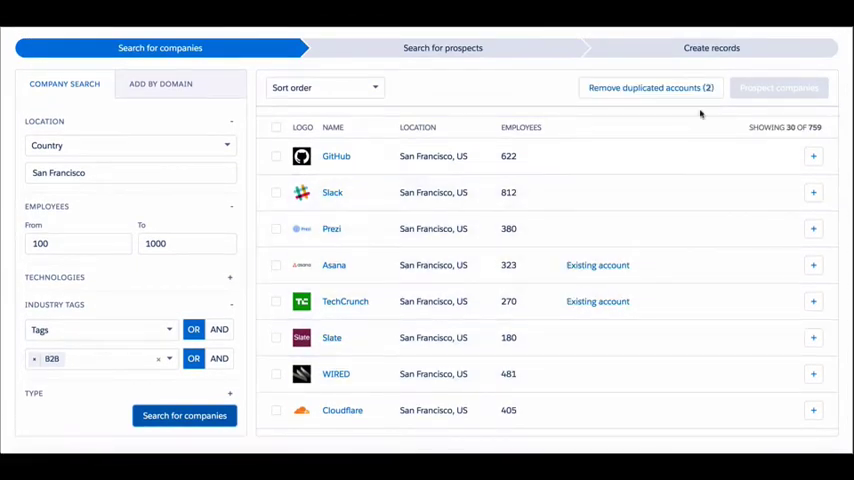
{"action": "mouse_move", "coordinate": [662, 276]}
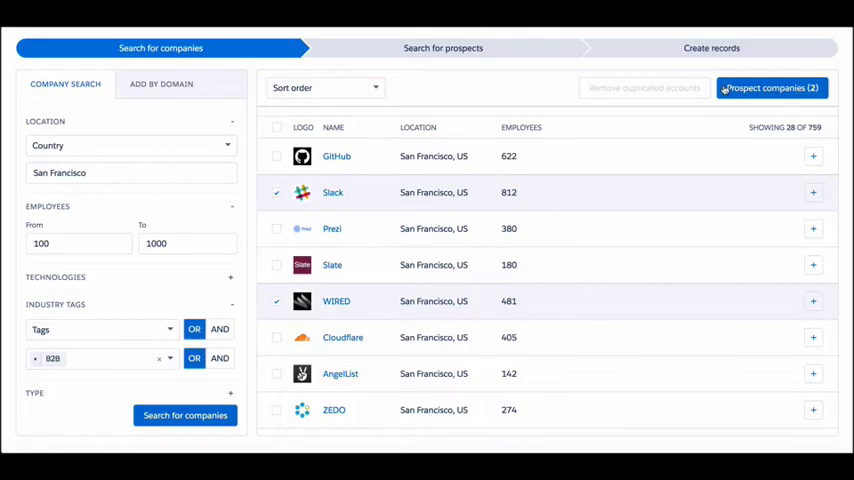
- Prospect Slack and WIRED for Sales Directors and confirm two new Salesforce leads
{"action": "left_click", "coordinate": [444, 118]}
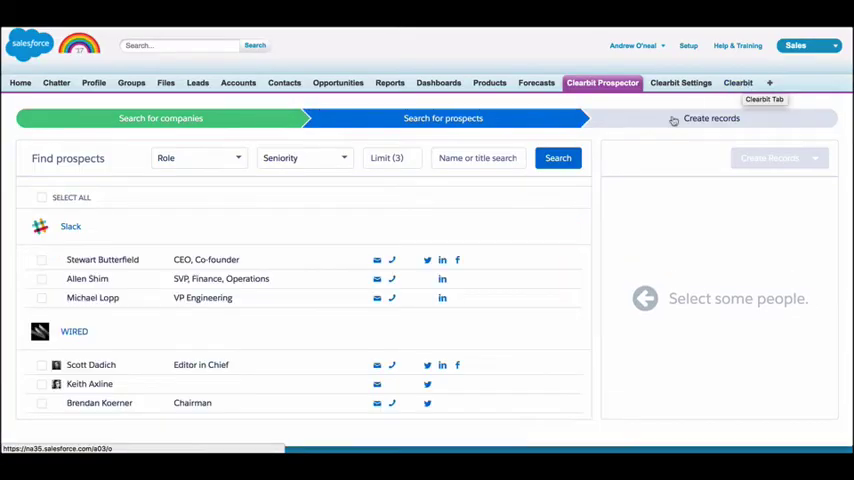
{"action": "left_click", "coordinate": [196, 156]}
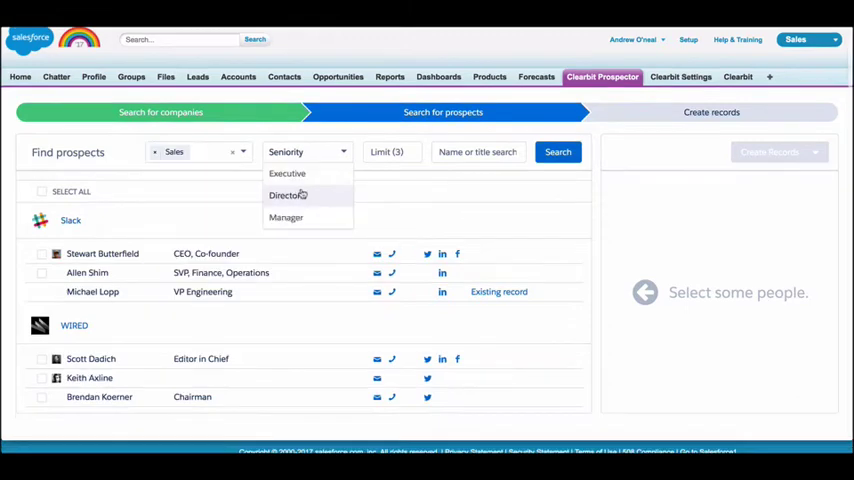
{"action": "left_click", "coordinate": [288, 196]}
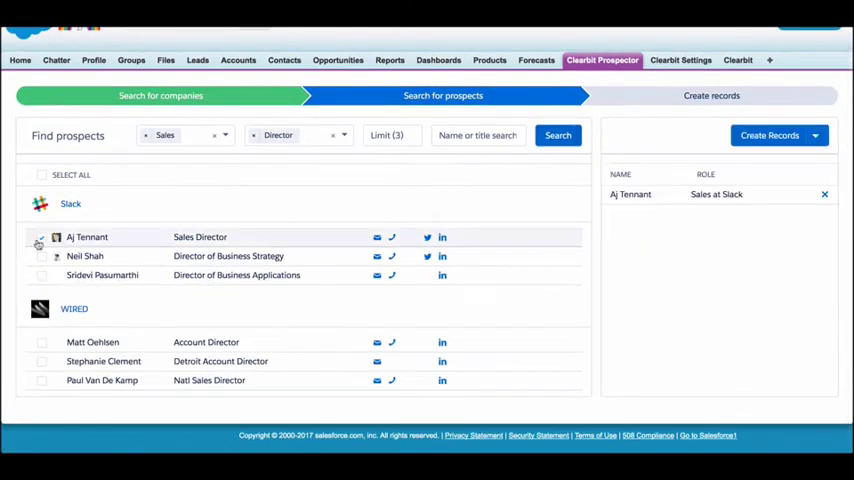
{"action": "left_click", "coordinate": [770, 136]}
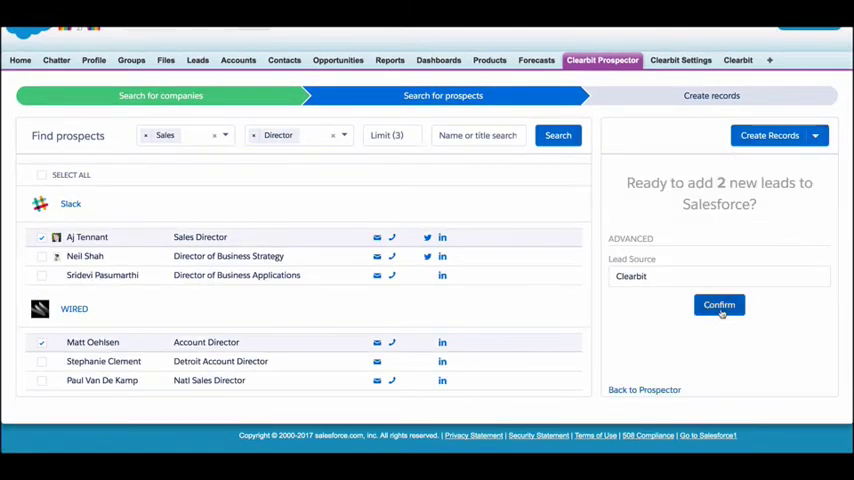
{"action": "left_click", "coordinate": [720, 304]}
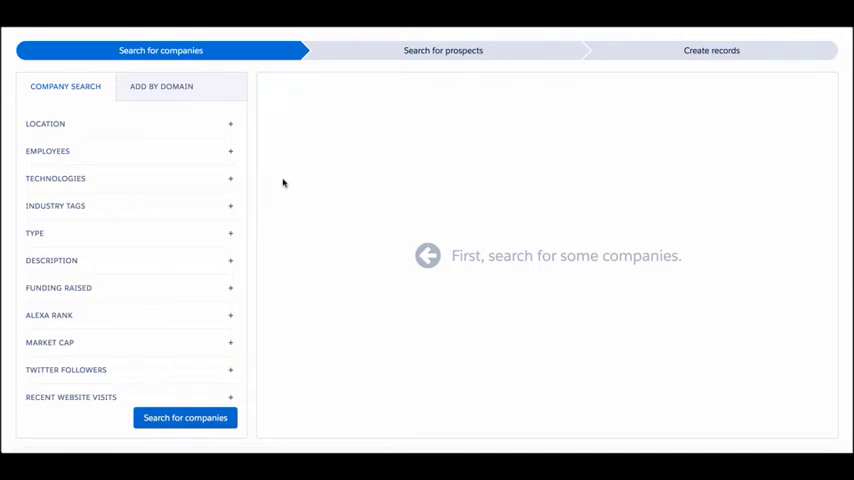
{"action": "mouse_move", "coordinate": [182, 388]}
{"action": "type", "text": "San Francisco"}
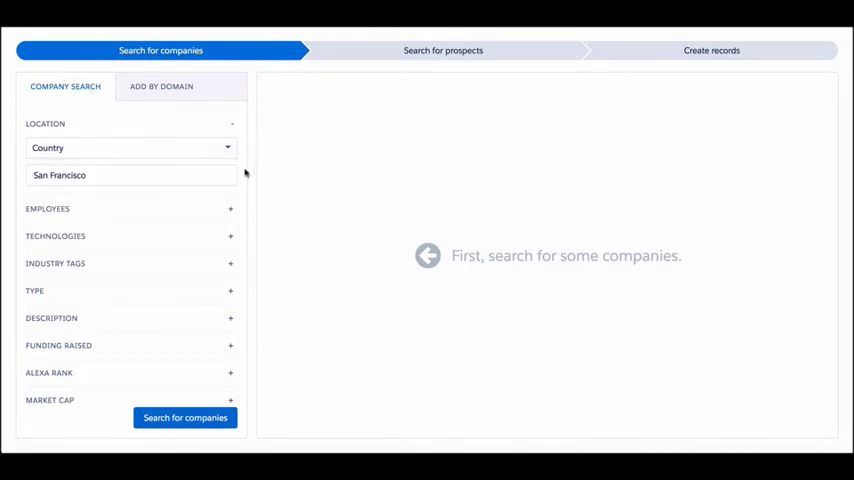
- Expand the Employees filter showing the 100 to 1000 range
{"action": "left_click", "coordinate": [230, 208]}
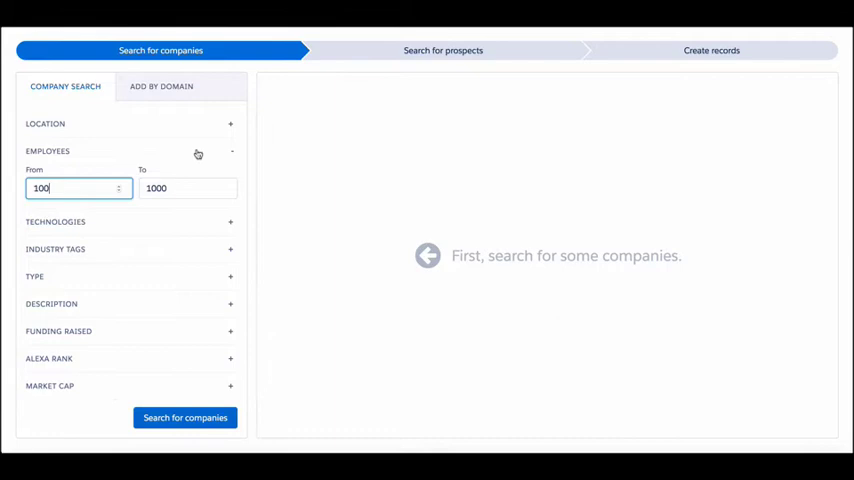
{"action": "mouse_move", "coordinate": [240, 178]}
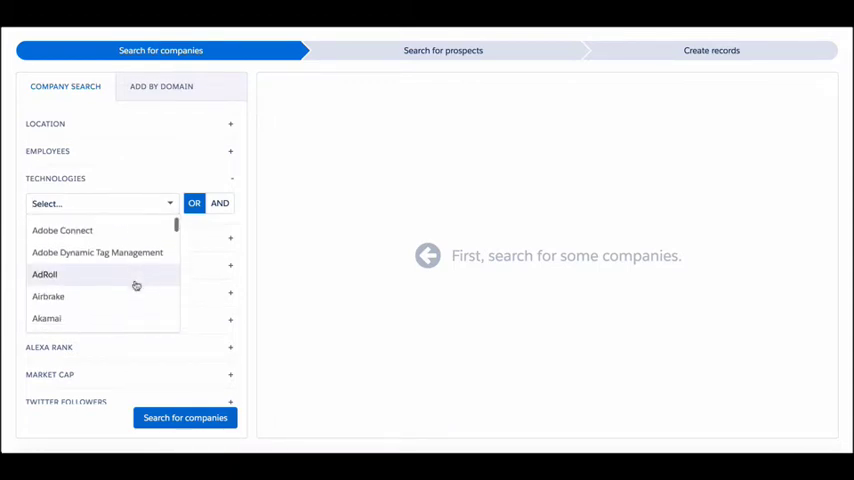
- Browse the full Industry Tags list and move on to the company Type filter
{"action": "scroll", "scroll_direction": "down", "scroll_amount": 3}
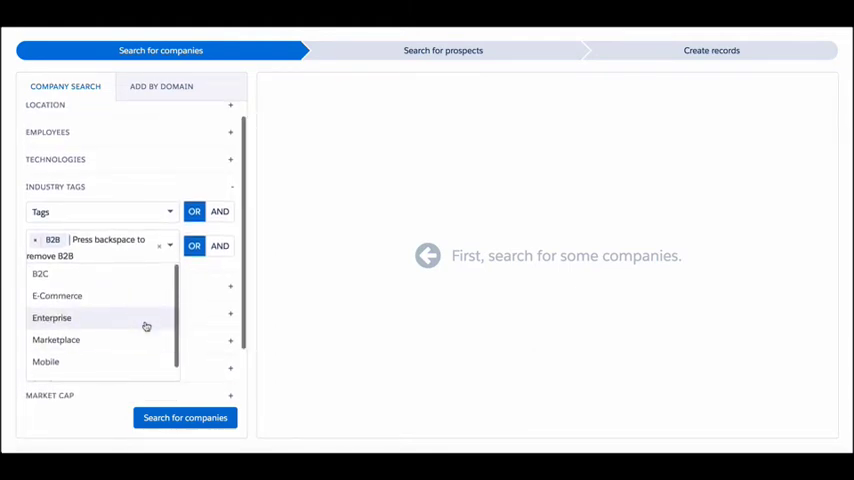
{"action": "left_click", "coordinate": [36, 240]}
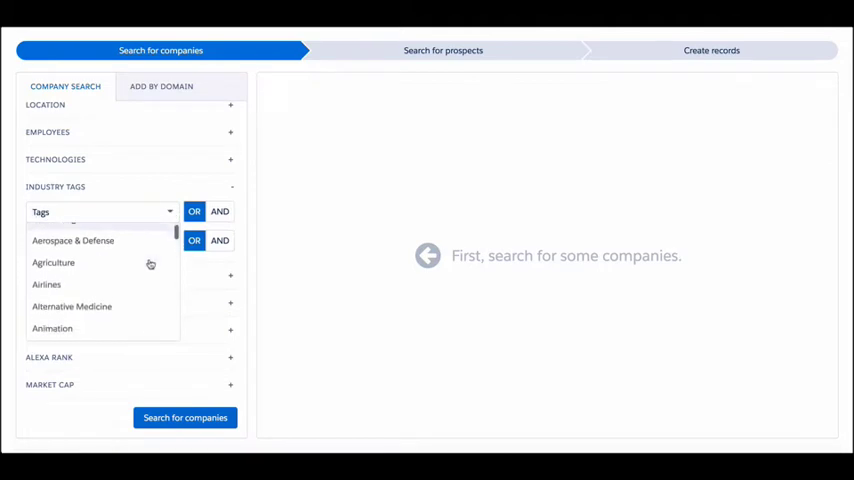
{"action": "scroll", "scroll_direction": "down", "scroll_amount": 3}
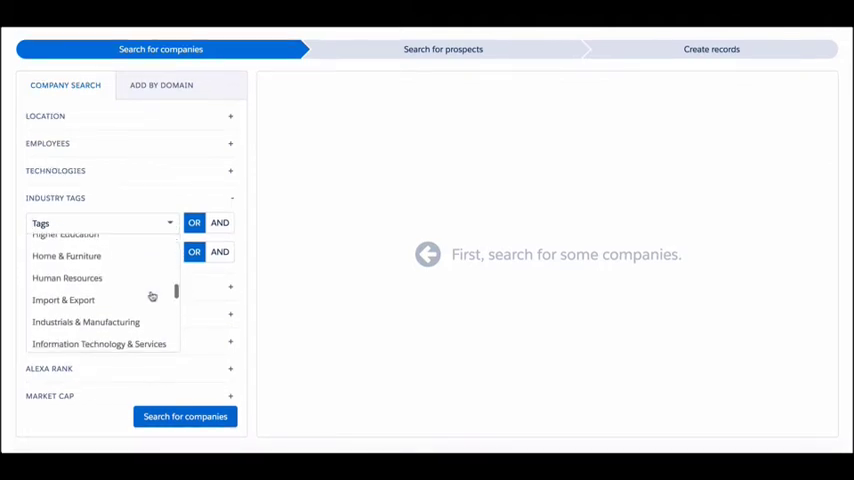
{"action": "scroll", "scroll_direction": "down", "scroll_amount": 3}
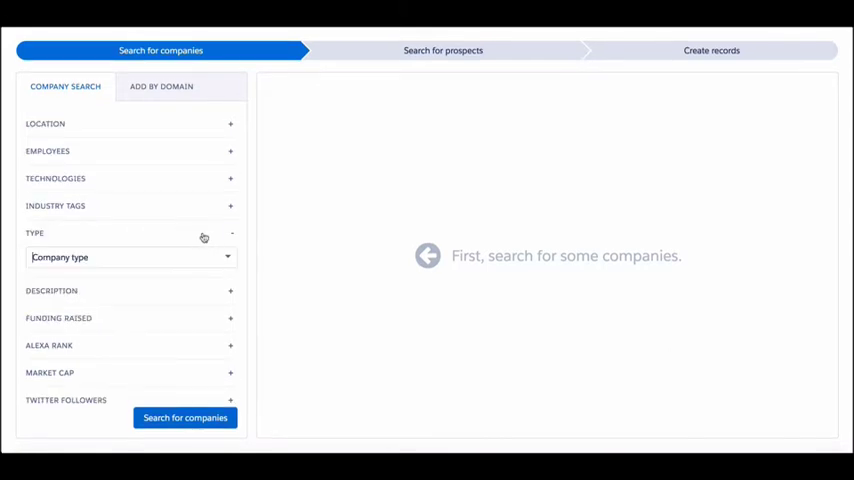
- Enter 15 as the minimum Alexa rank and expand Recent Website Visits
{"action": "left_click", "coordinate": [130, 256]}
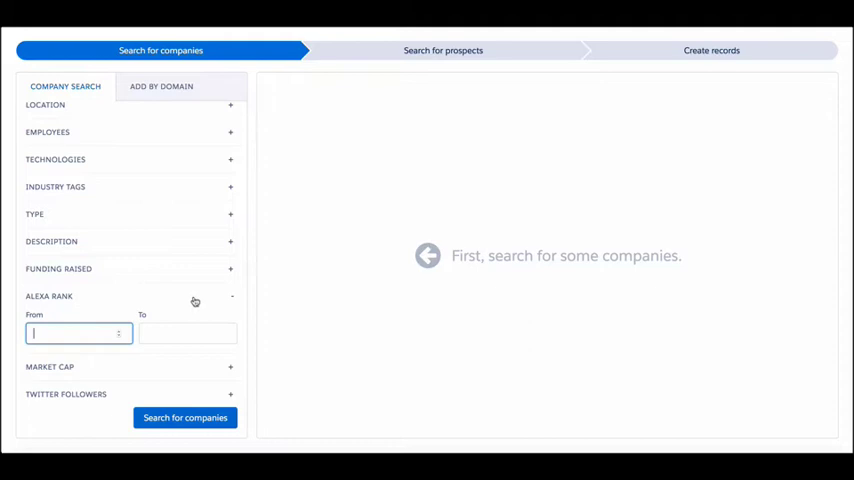
{"action": "type", "text": "15"}
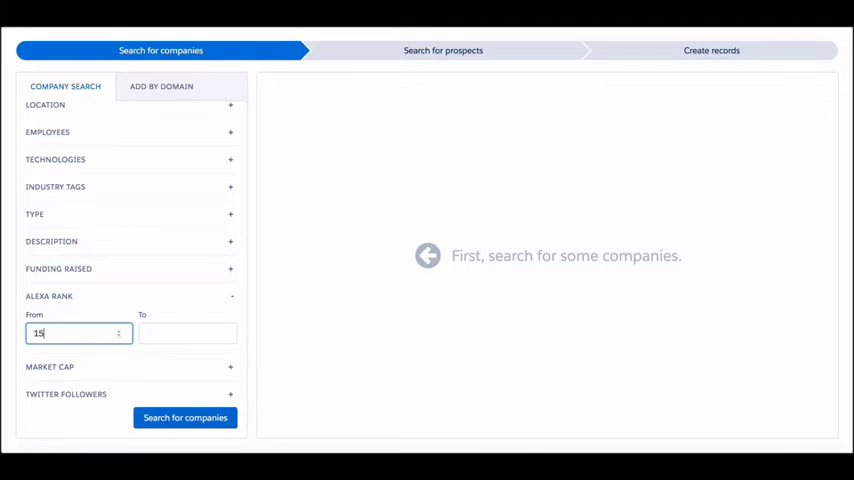
{"action": "left_click", "coordinate": [232, 296]}
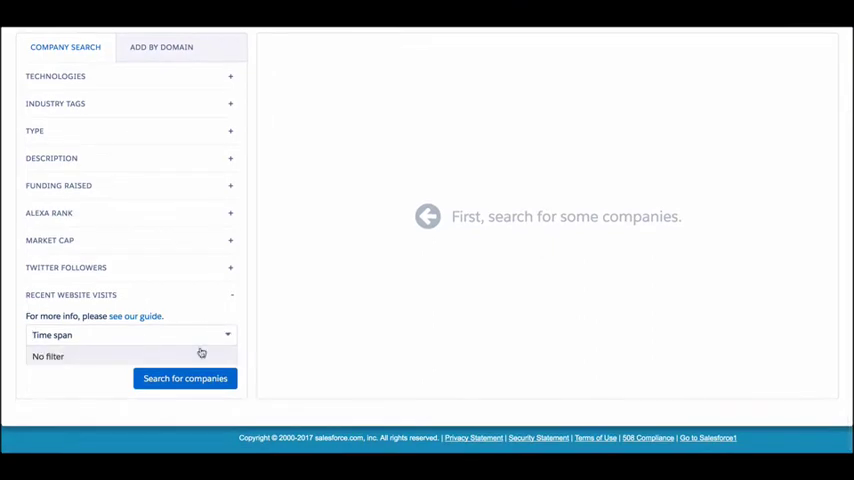
- Set the Recent Website Visits time span to Last week
{"action": "left_click", "coordinate": [130, 336]}
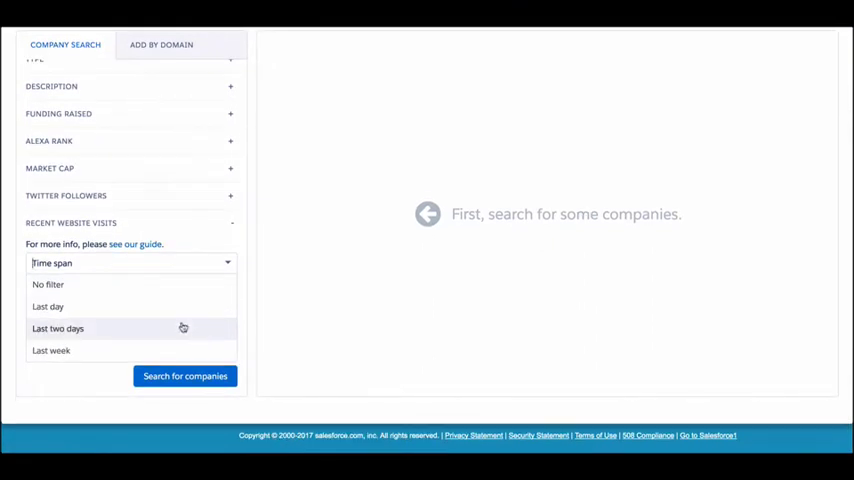
{"action": "mouse_move", "coordinate": [184, 350]}
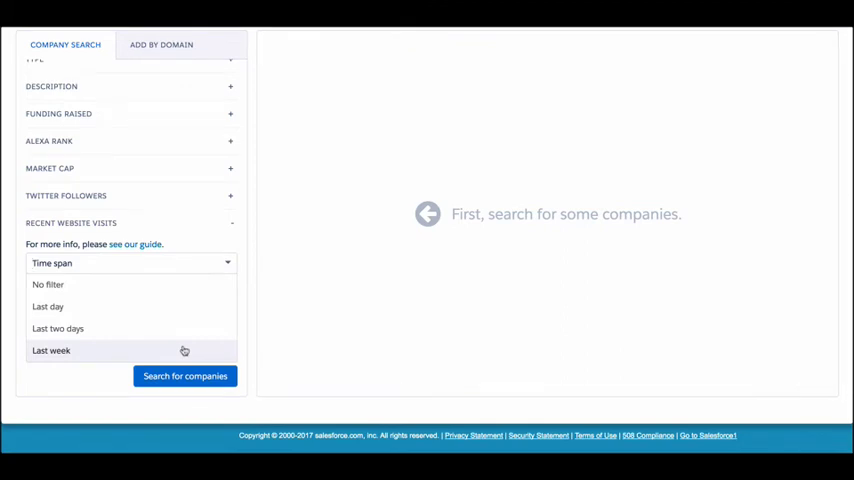
{"action": "left_click", "coordinate": [184, 376]}
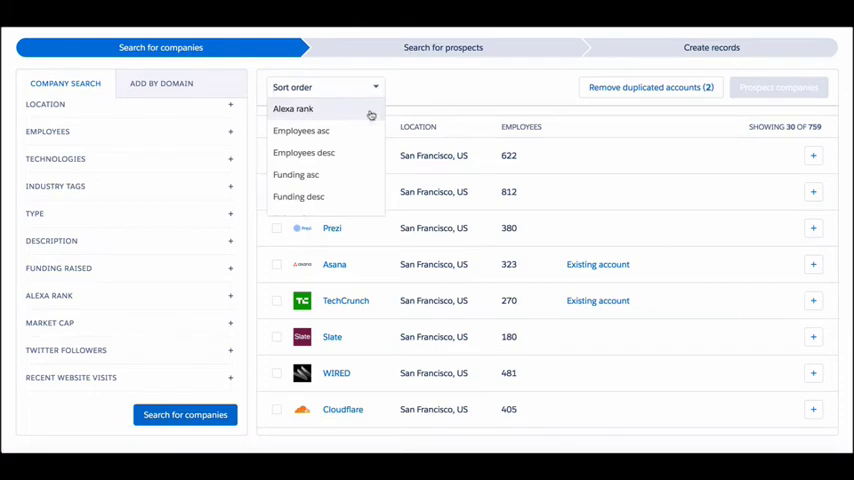
- Reorder company results and search for Sales Directors at Slack and WIRED
{"action": "scroll", "scroll_direction": "down", "scroll_amount": 3}
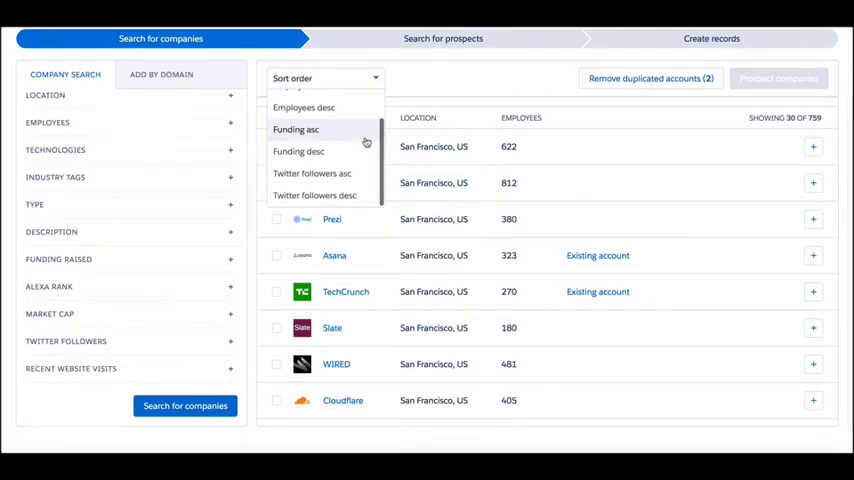
{"action": "left_click", "coordinate": [276, 122]}
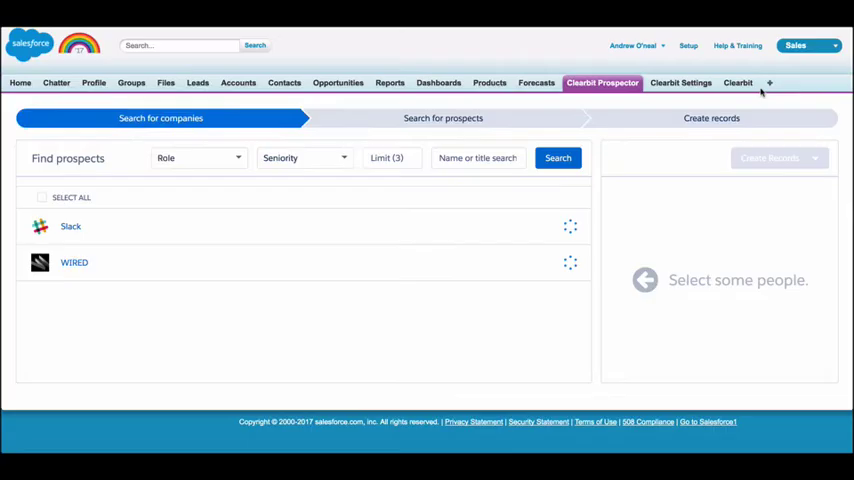
{"action": "left_click", "coordinate": [196, 156]}
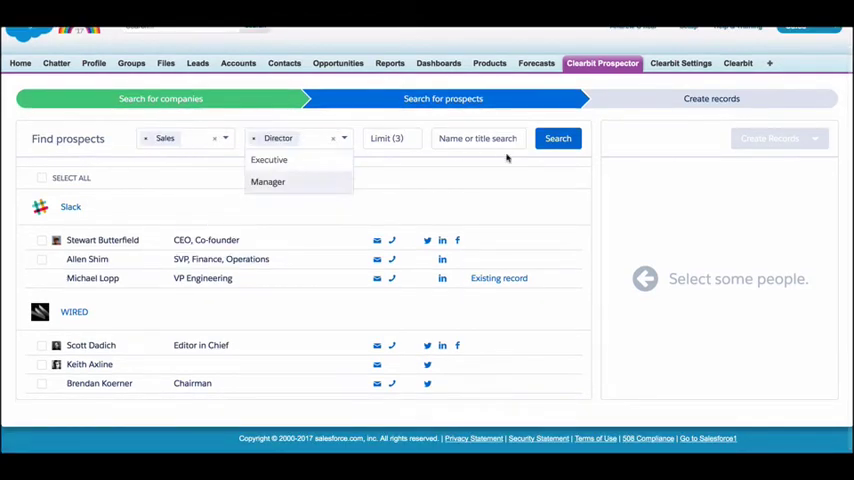
{"action": "left_click", "coordinate": [558, 156]}
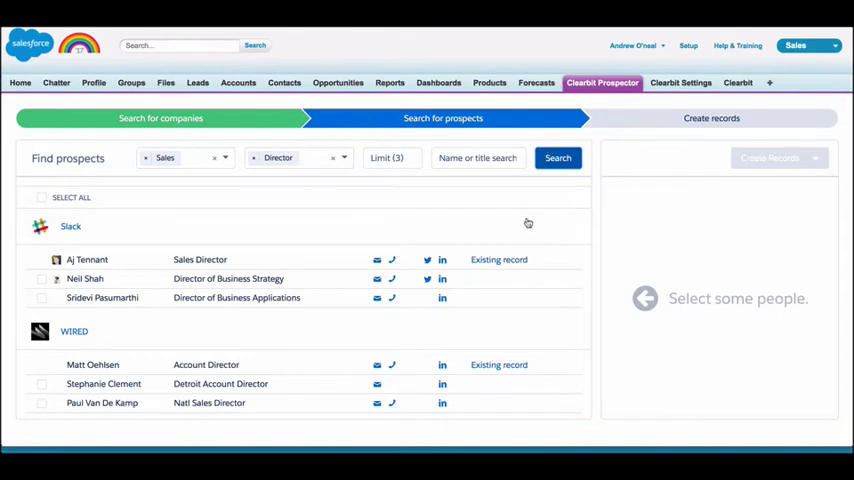
{"action": "left_click", "coordinate": [42, 280]}
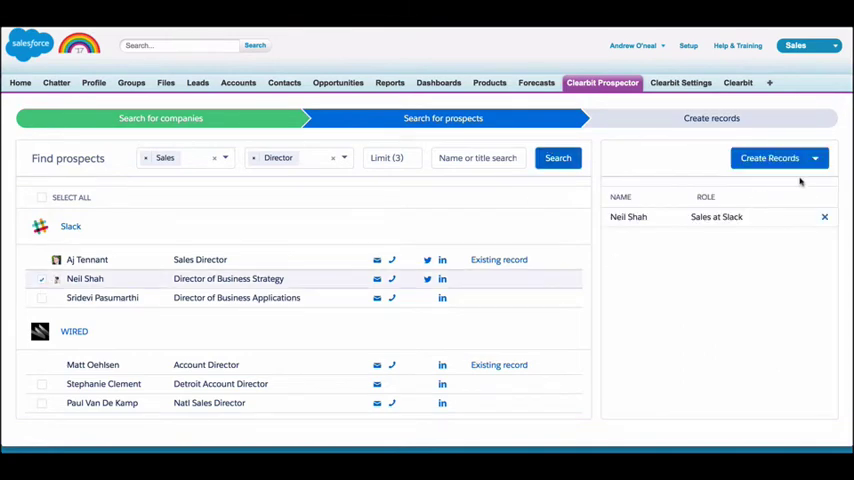
{"action": "left_click", "coordinate": [768, 156]}
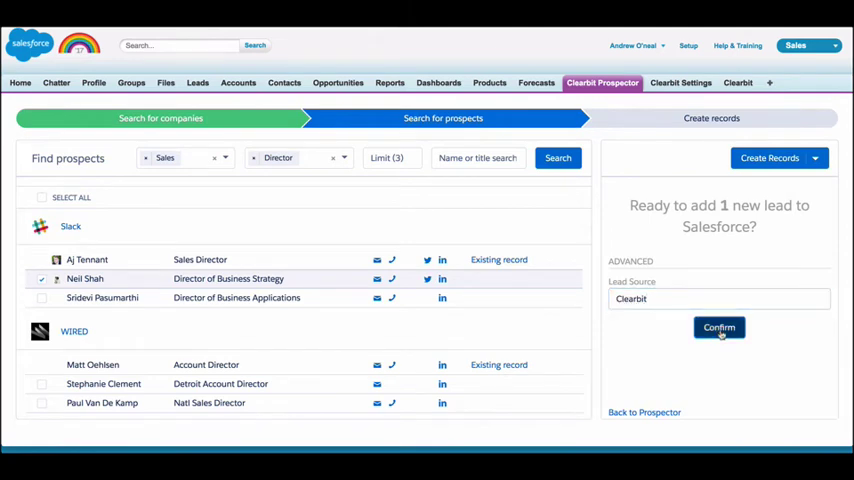
{"action": "left_click", "coordinate": [720, 328]}
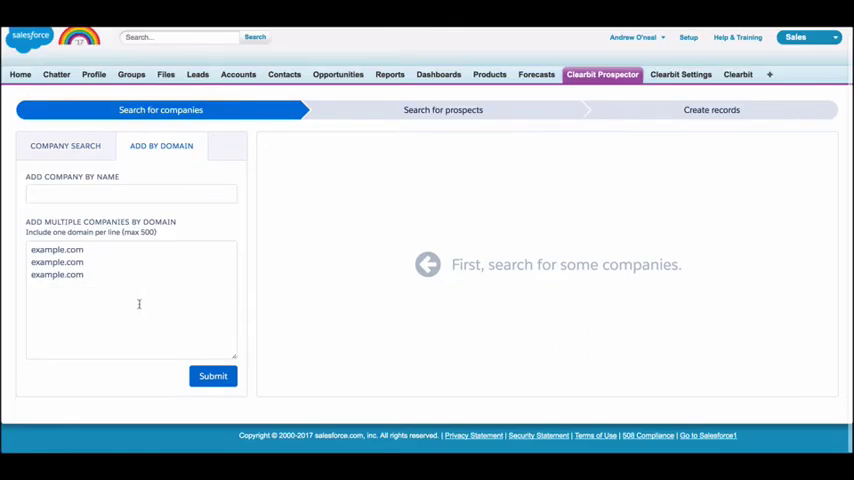
- Submit slack.com and wired.com on Add by Domain to list both companies
{"action": "left_click", "coordinate": [212, 376]}
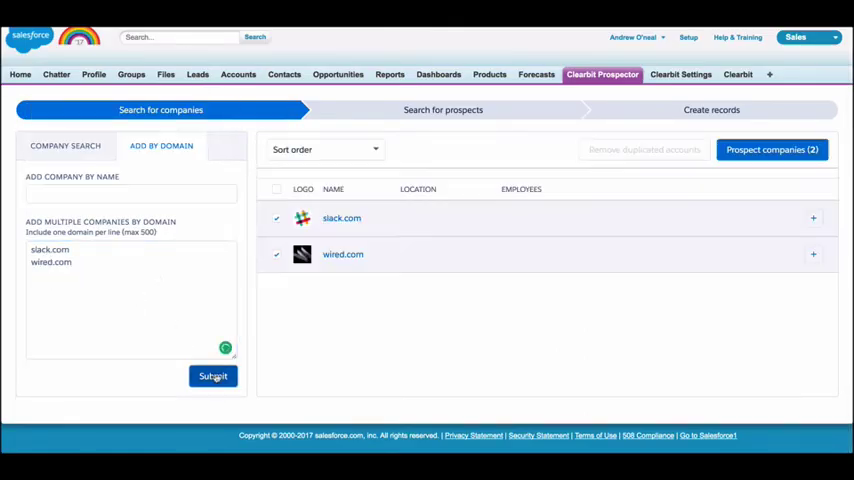
{"action": "left_click", "coordinate": [212, 376]}
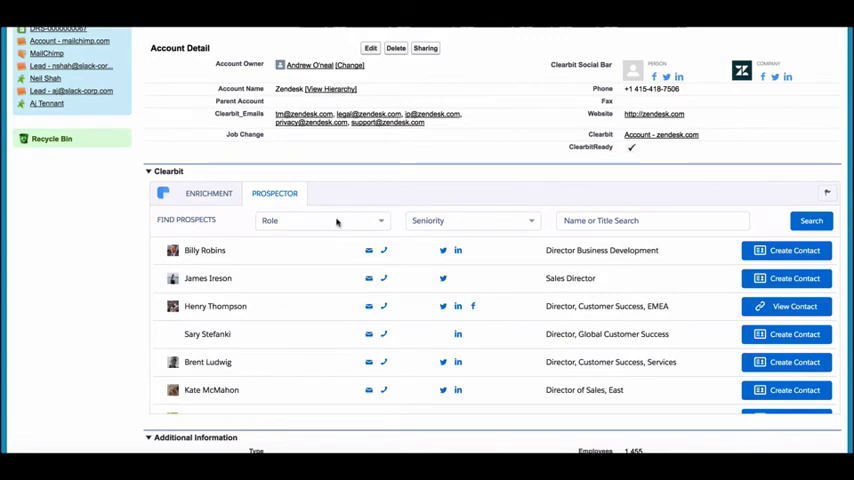
{"action": "left_click", "coordinate": [470, 220]}
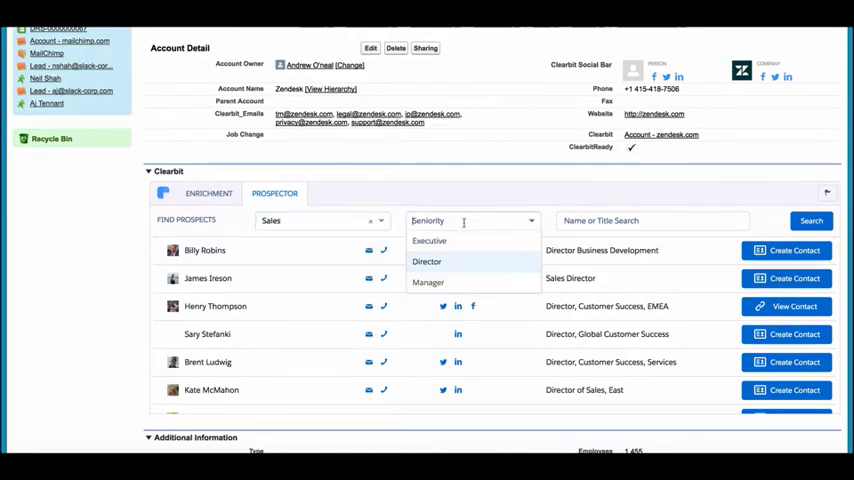
{"action": "left_click", "coordinate": [428, 260]}
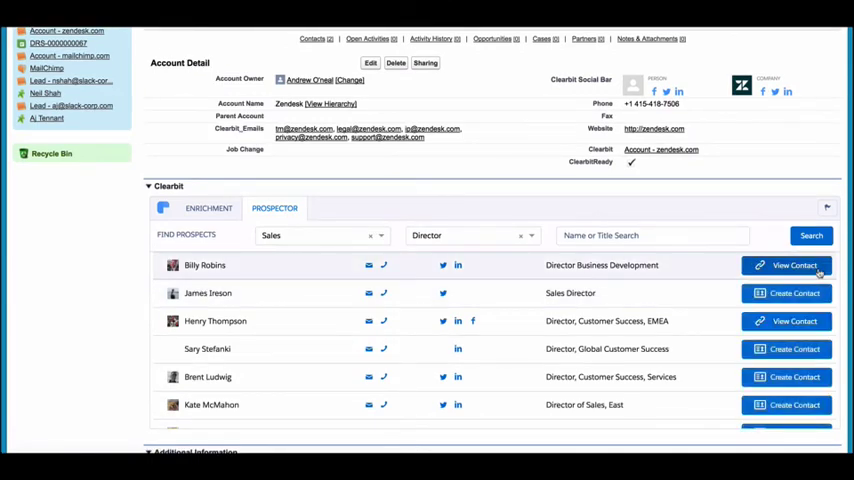
{"action": "left_click", "coordinate": [792, 264]}
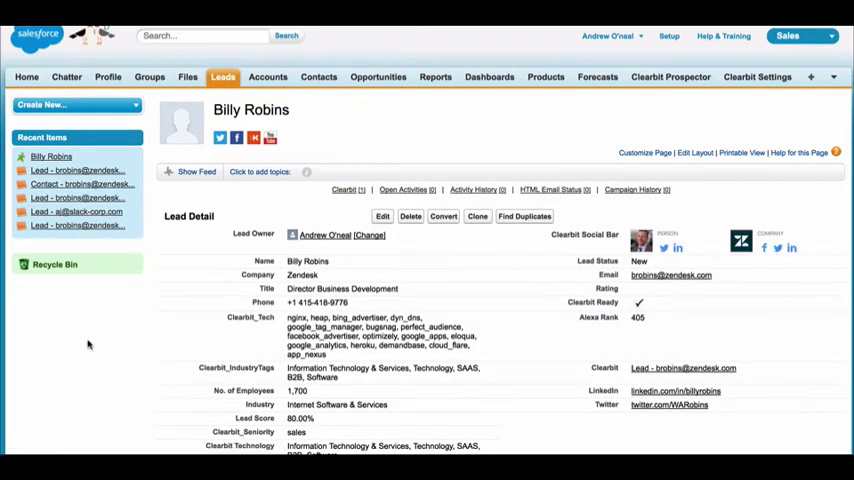
{"action": "scroll", "scroll_direction": "down", "scroll_amount": 3}
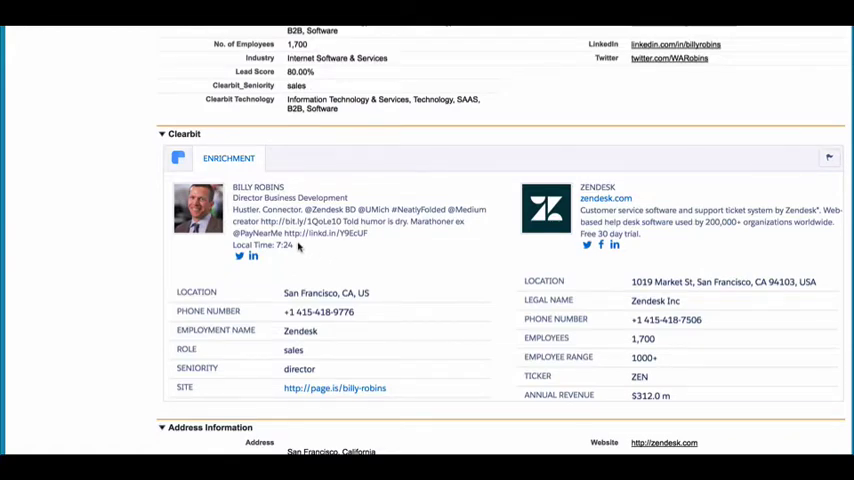
{"action": "mouse_move", "coordinate": [264, 278]}
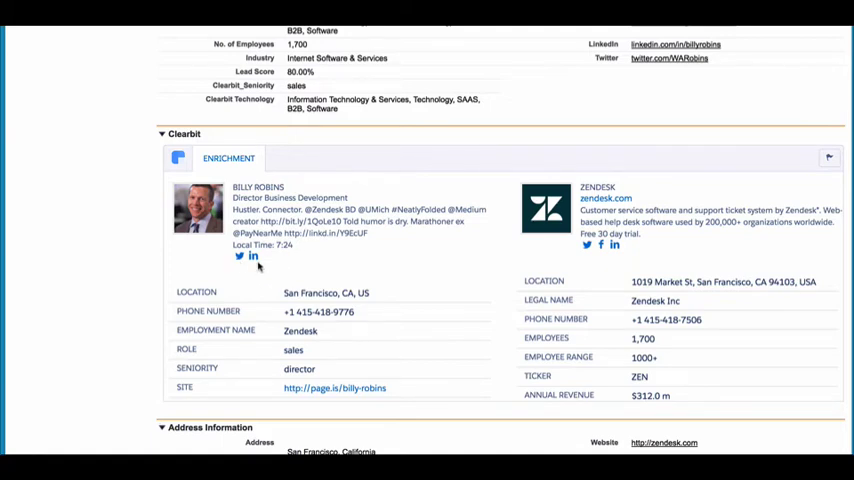
{"action": "mouse_move", "coordinate": [296, 260]}
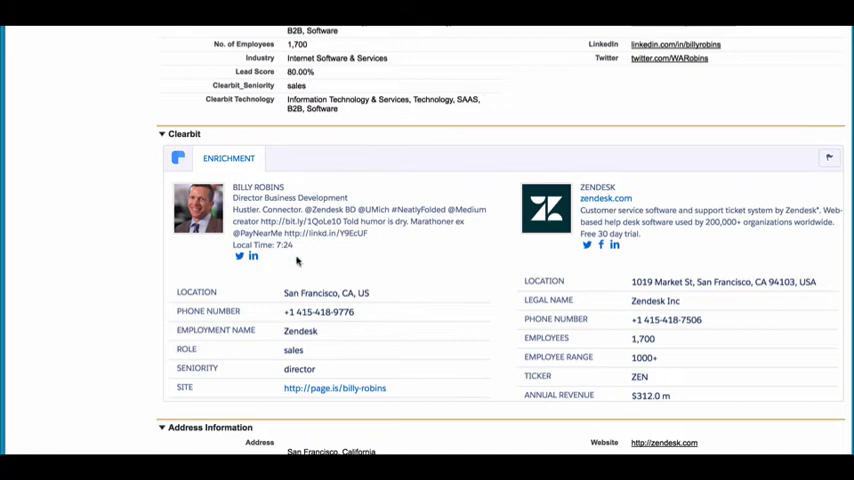
{"action": "mouse_move", "coordinate": [508, 272]}
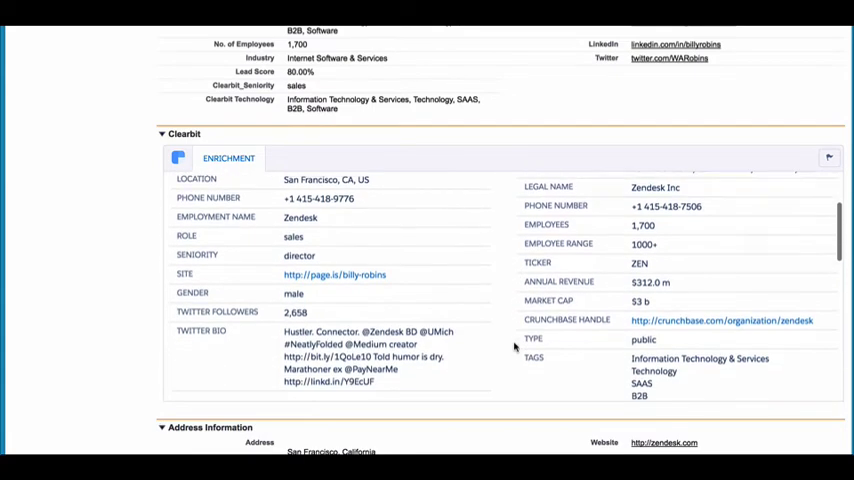
{"action": "scroll", "scroll_direction": "down", "scroll_amount": 3}
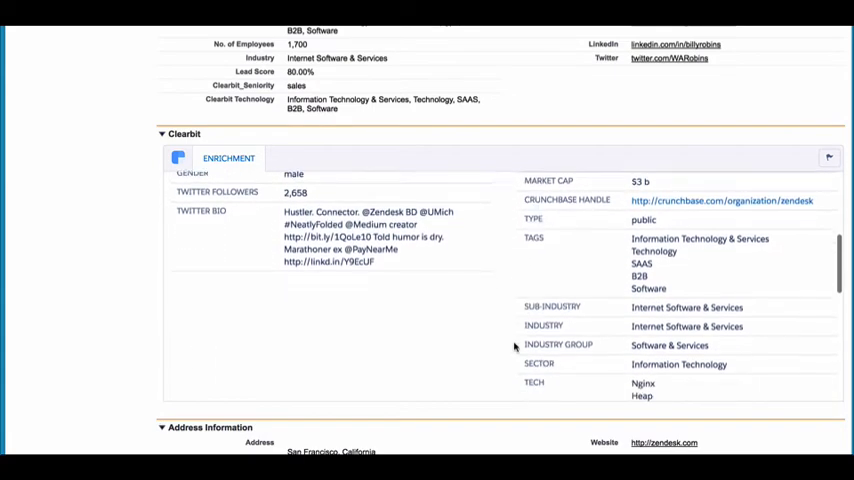
{"action": "scroll", "scroll_direction": "down", "scroll_amount": 3}
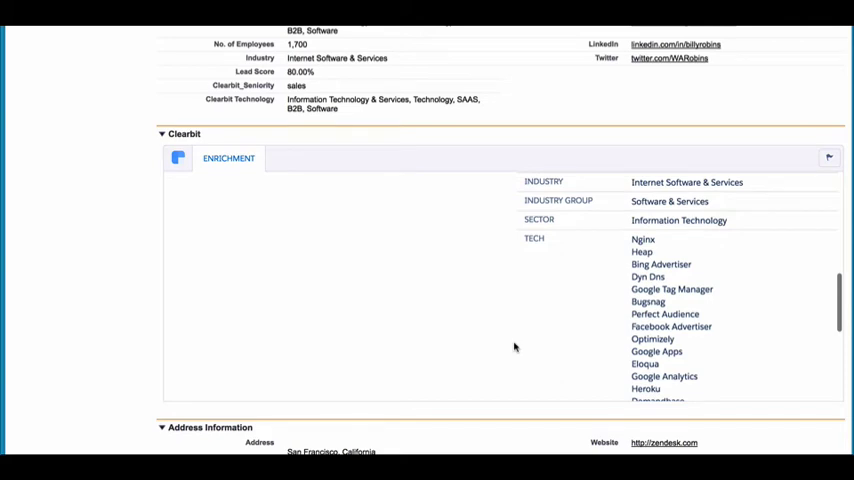
{"action": "scroll", "scroll_direction": "down", "scroll_amount": 3}
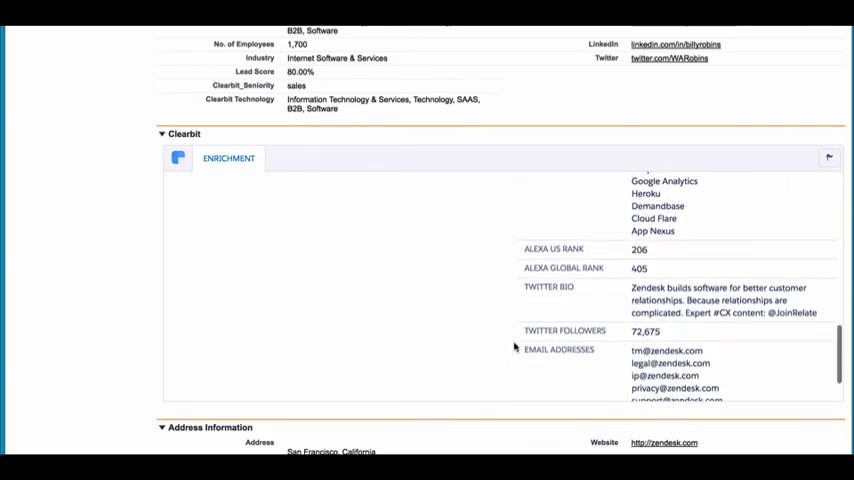
{"action": "scroll", "scroll_direction": "up", "scroll_amount": 3}
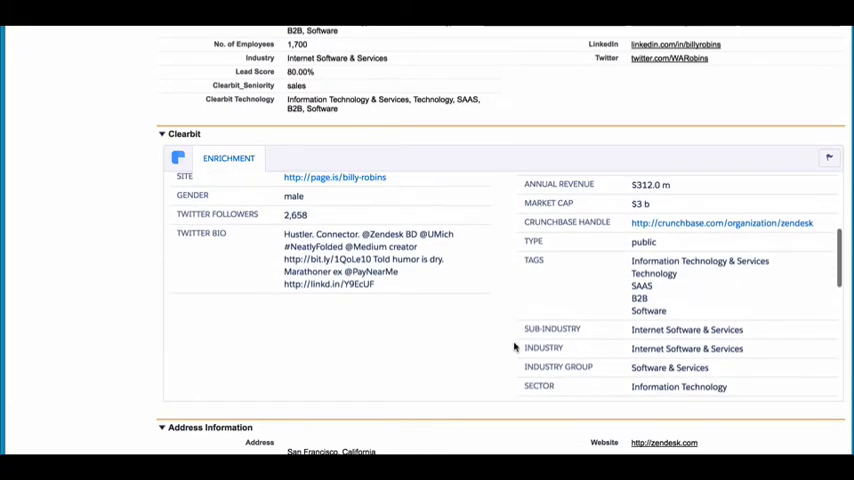
{"action": "scroll", "scroll_direction": "down", "scroll_amount": 3}
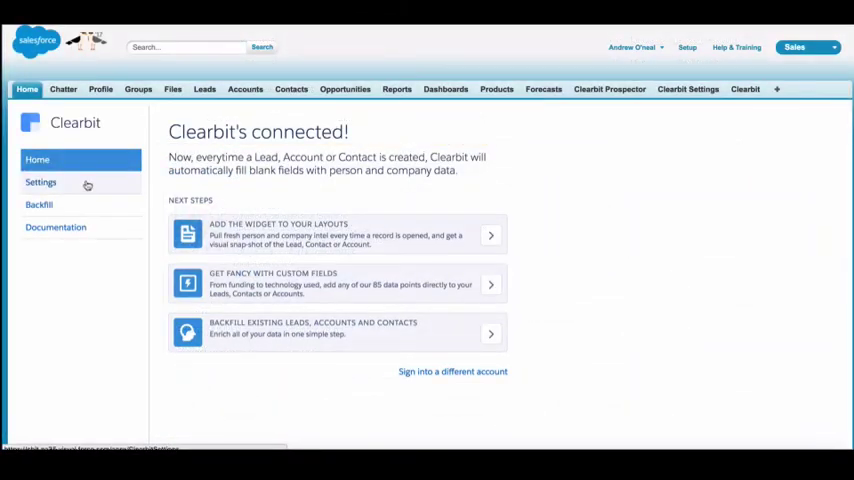
{"action": "left_click", "coordinate": [40, 182]}
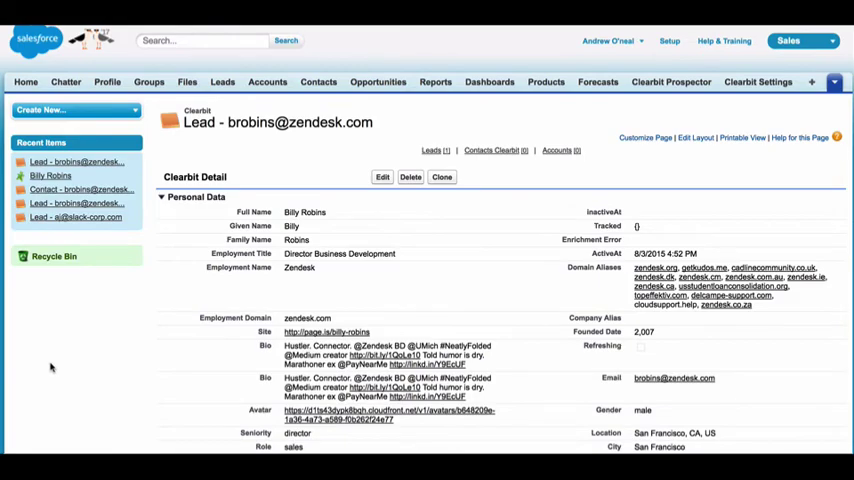
{"action": "scroll", "scroll_direction": "down", "scroll_amount": 3}
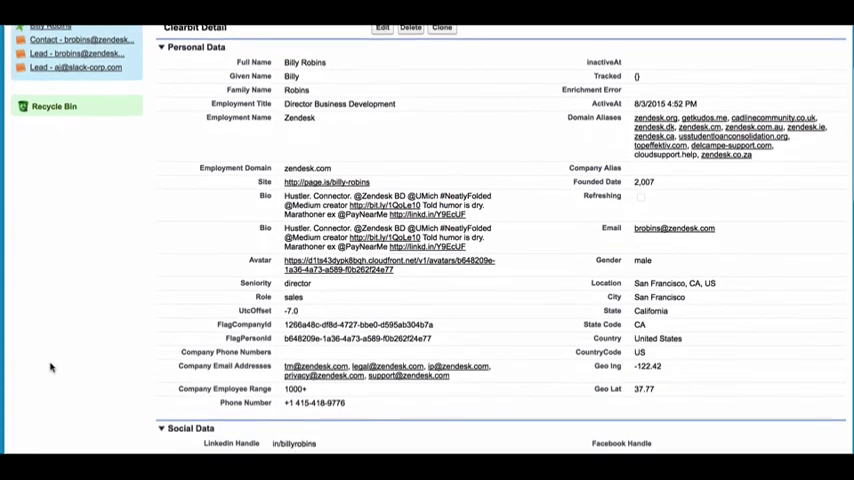
{"action": "scroll", "scroll_direction": "down", "scroll_amount": 3}
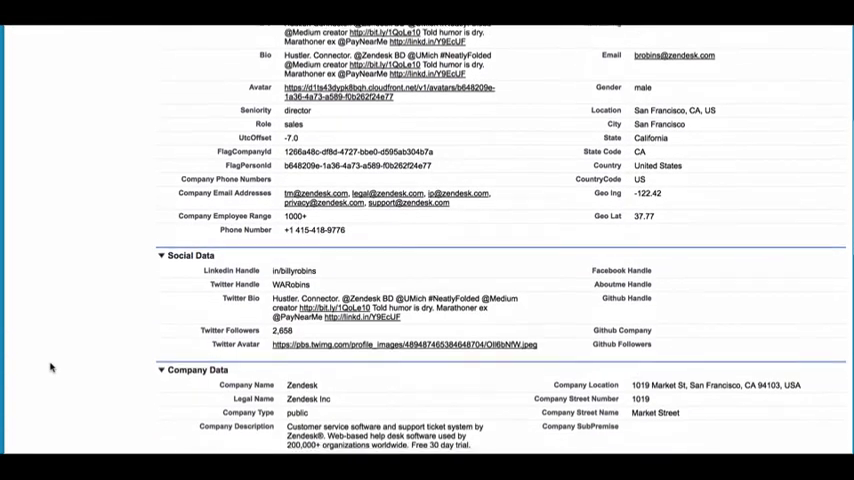
{"action": "scroll", "scroll_direction": "down", "scroll_amount": 3}
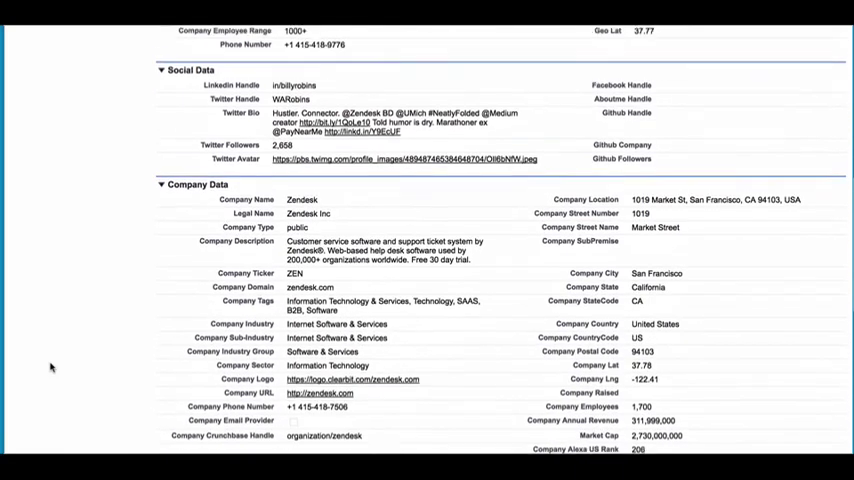
{"action": "scroll", "scroll_direction": "down", "scroll_amount": 3}
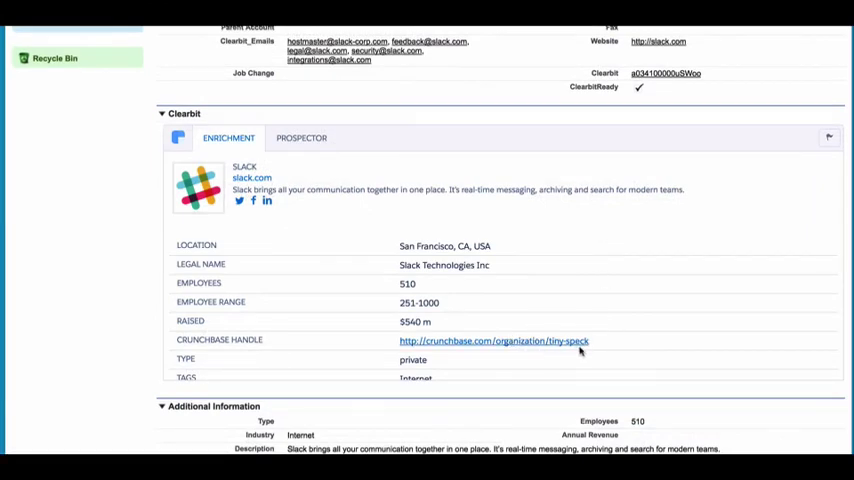
- Flag Slack's Clearbit widget, mark the company data as bad and send the report
{"action": "left_click", "coordinate": [828, 136]}
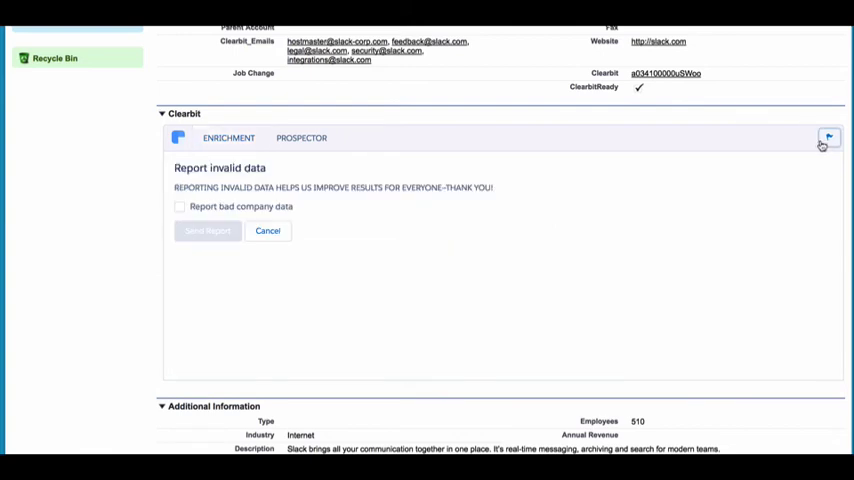
{"action": "left_click", "coordinate": [180, 208]}
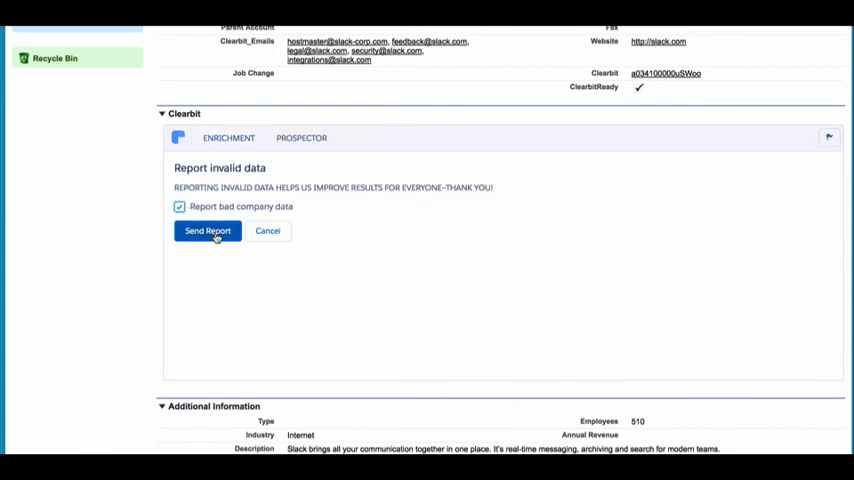
{"action": "left_click", "coordinate": [208, 232]}
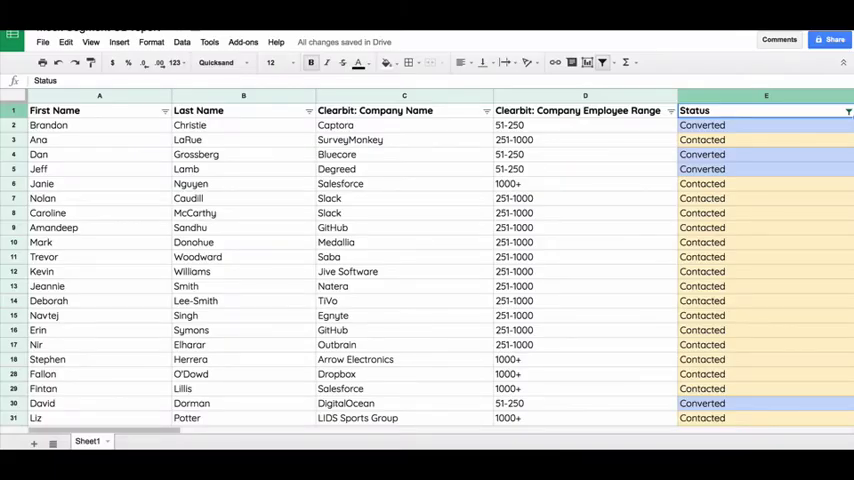
- Filter the leads sheet's Status column by values
{"action": "left_click", "coordinate": [848, 110]}
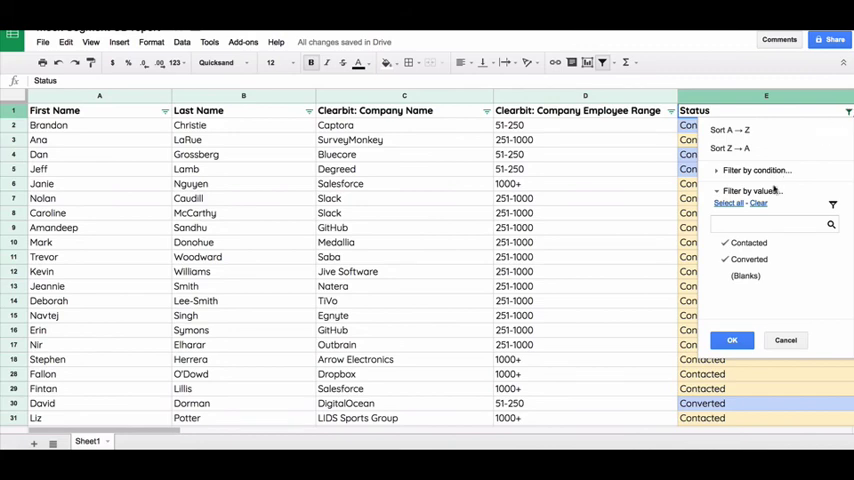
{"action": "left_click", "coordinate": [732, 340]}
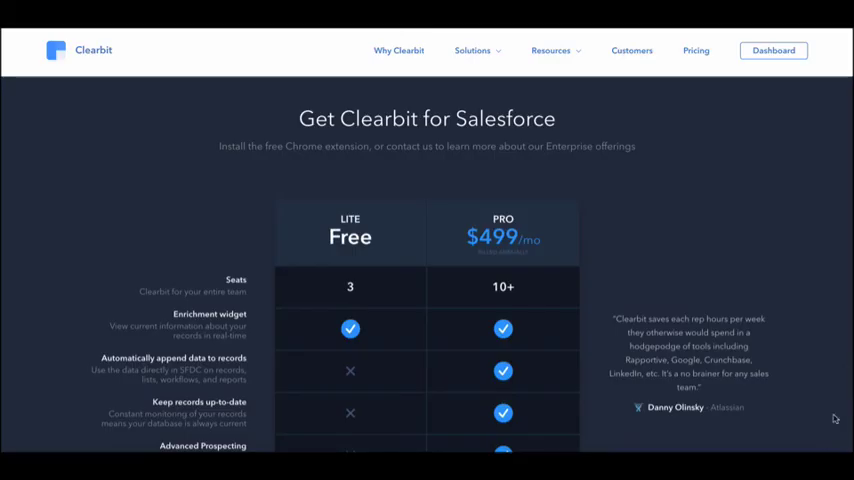
- Scroll the pricing page down to the Lite versus $499 Pro plan comparison
{"action": "scroll", "scroll_direction": "down", "scroll_amount": 3}
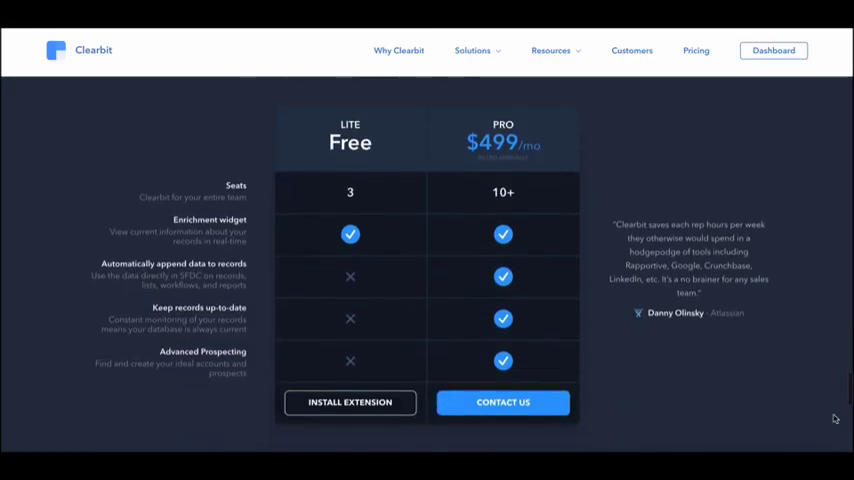